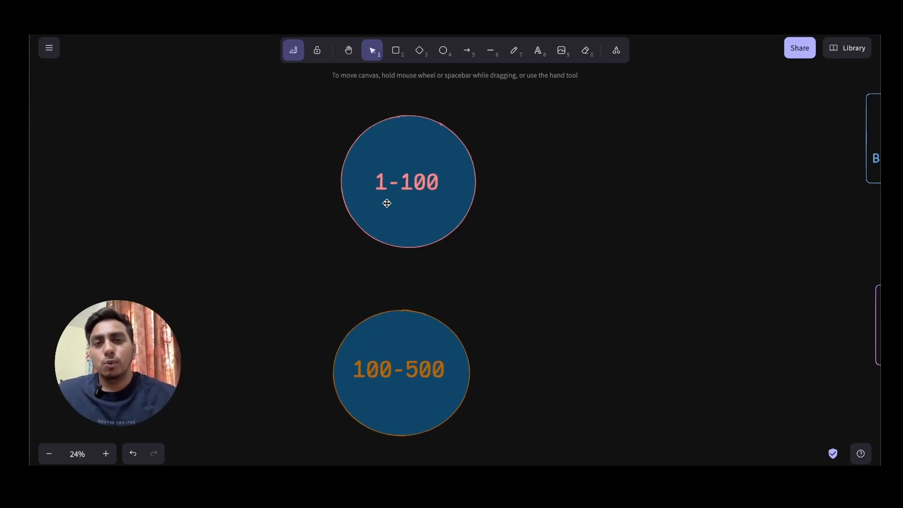
- Scroll down the canvas to the rank circles and their Top IIT's and Good IIT's, NIT's boxes
{"action": "scroll", "scroll_direction": "down", "scroll_amount": 3}
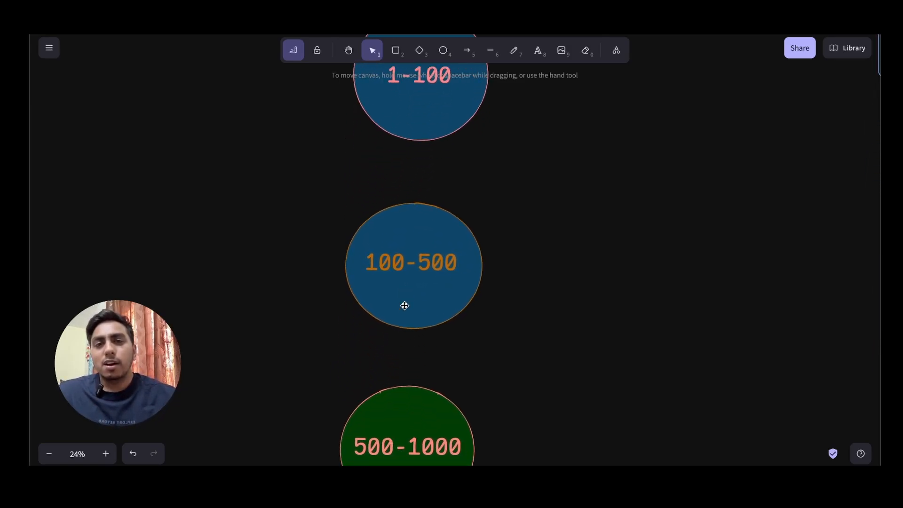
{"action": "scroll", "scroll_direction": "down", "scroll_amount": 3}
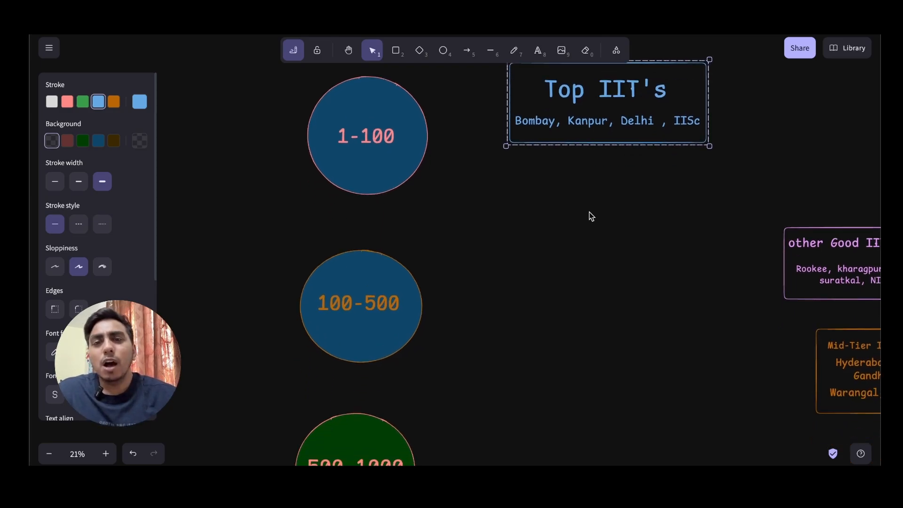
{"action": "scroll", "scroll_direction": "down", "scroll_amount": 3}
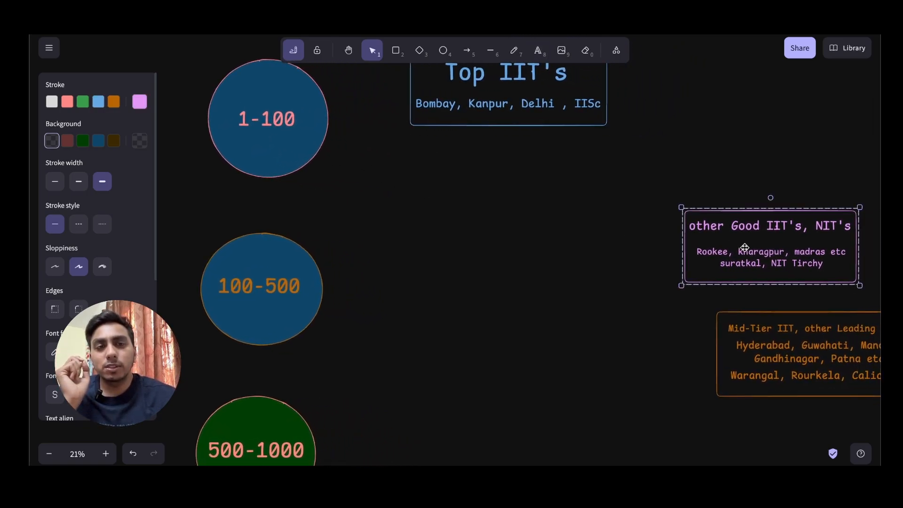
- Move the other Good IIT's, NIT's box left and draw an arrow to it from the 100-500 circle
{"action": "left_click_drag", "start_coordinate": [770, 245], "coordinate": [509, 261]}
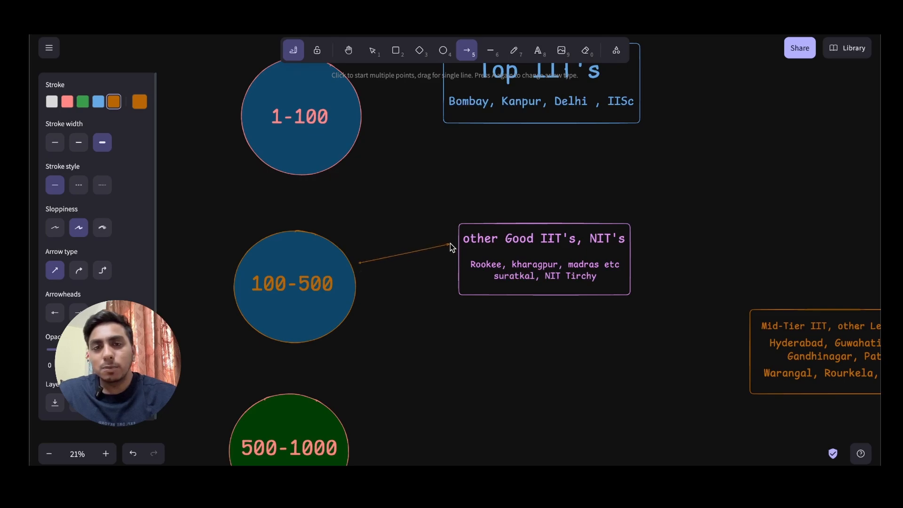
{"action": "left_click", "coordinate": [372, 49]}
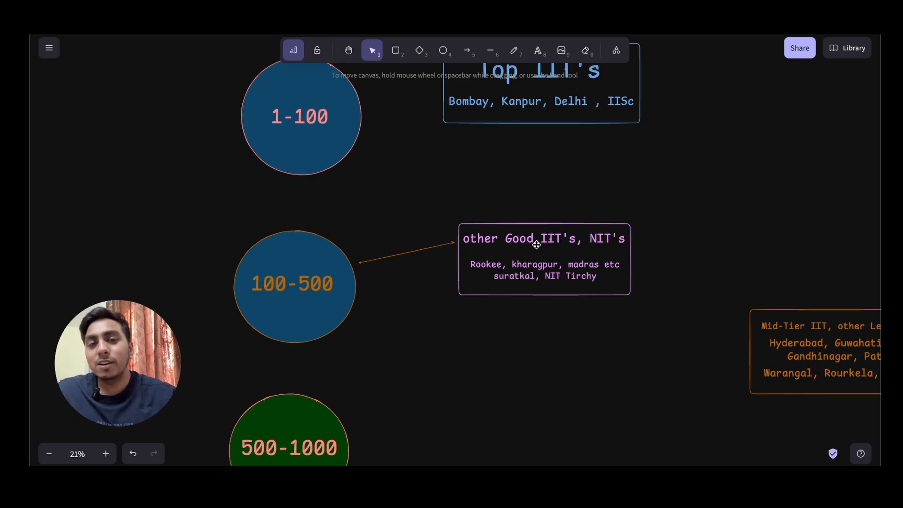
{"action": "mouse_move", "coordinate": [586, 269]}
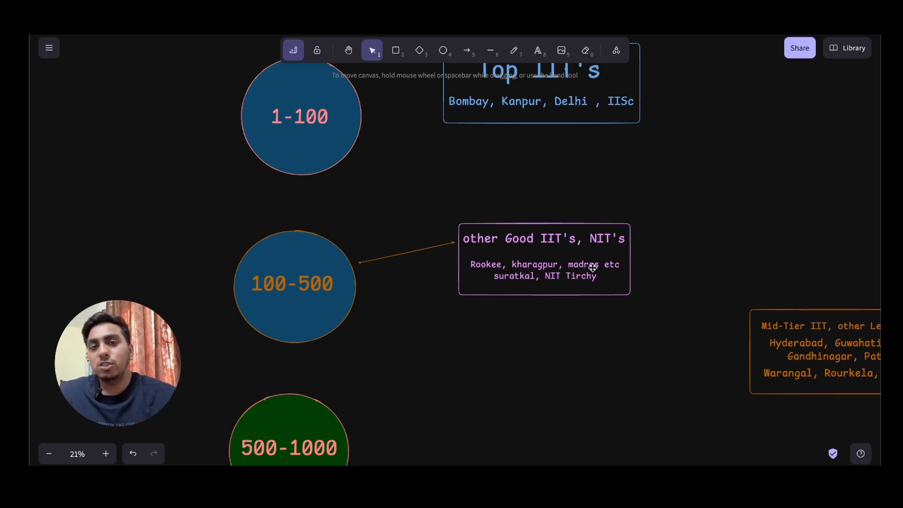
- Scroll down to the 500-1000 circle and its Mid-Tier IIT box
{"action": "scroll", "scroll_direction": "down", "scroll_amount": 3}
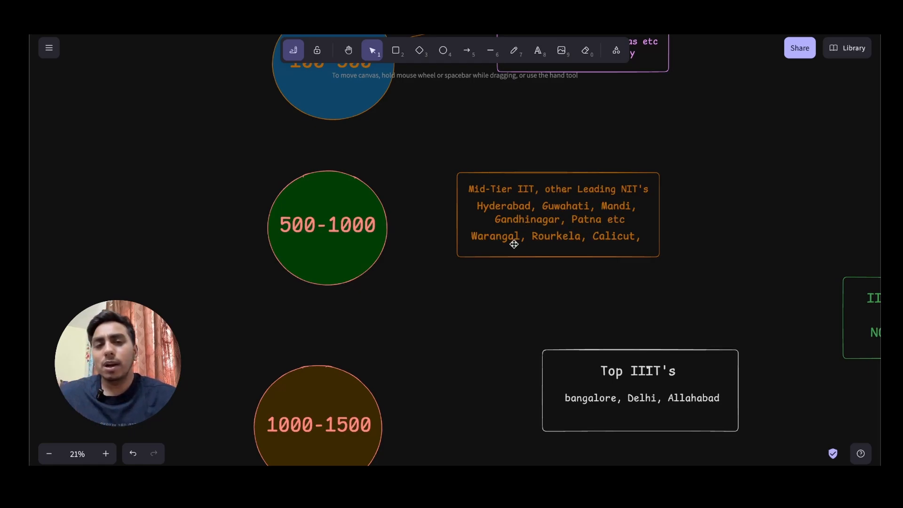
{"action": "mouse_move", "coordinate": [556, 242]}
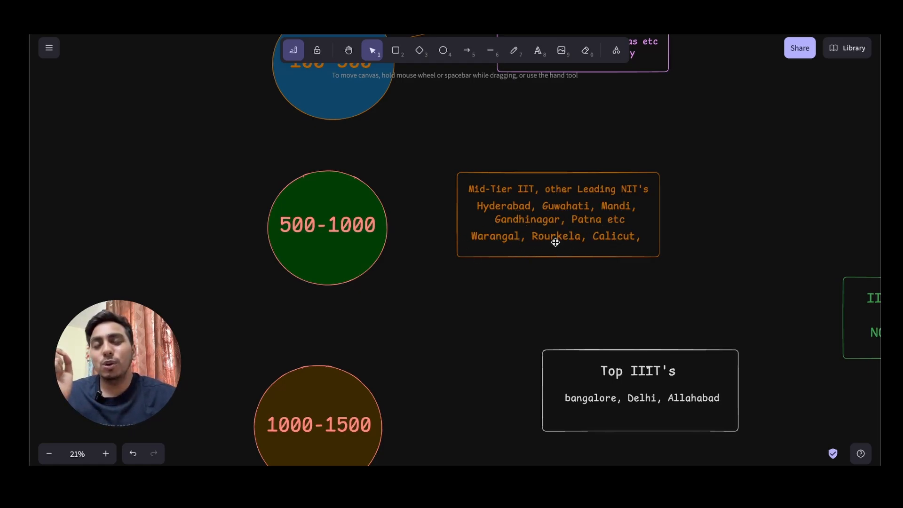
- Draw an arrow from the 500-1000 circle to the Mid-Tier IIT, other Leading NIT's box
{"action": "left_click", "coordinate": [556, 236]}
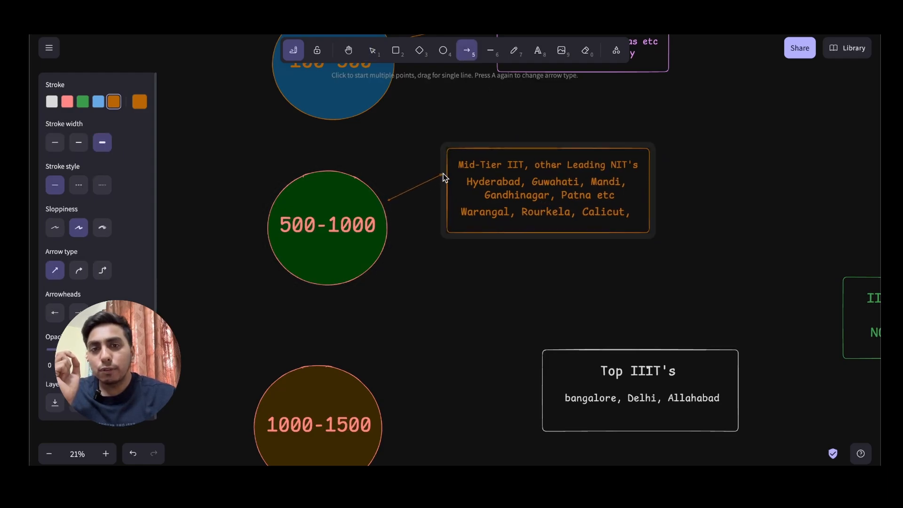
{"action": "left_click", "coordinate": [372, 51]}
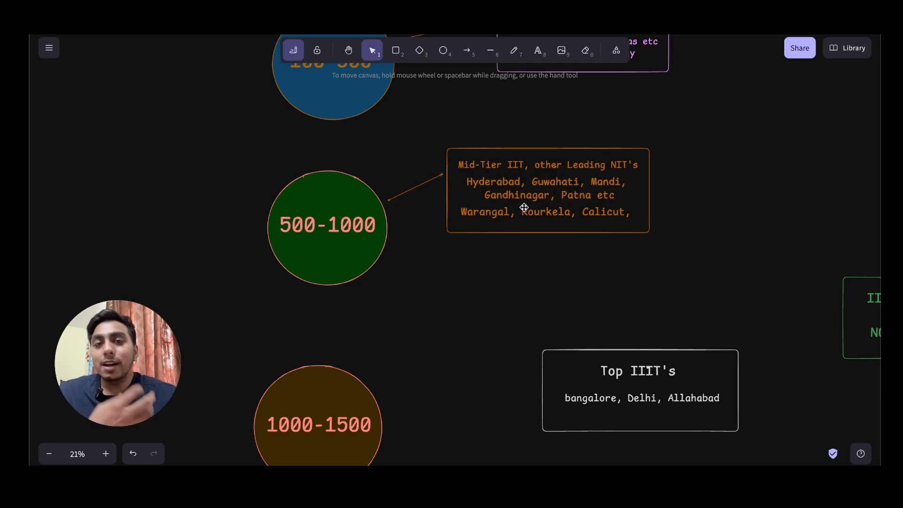
{"action": "left_click", "coordinate": [548, 190]}
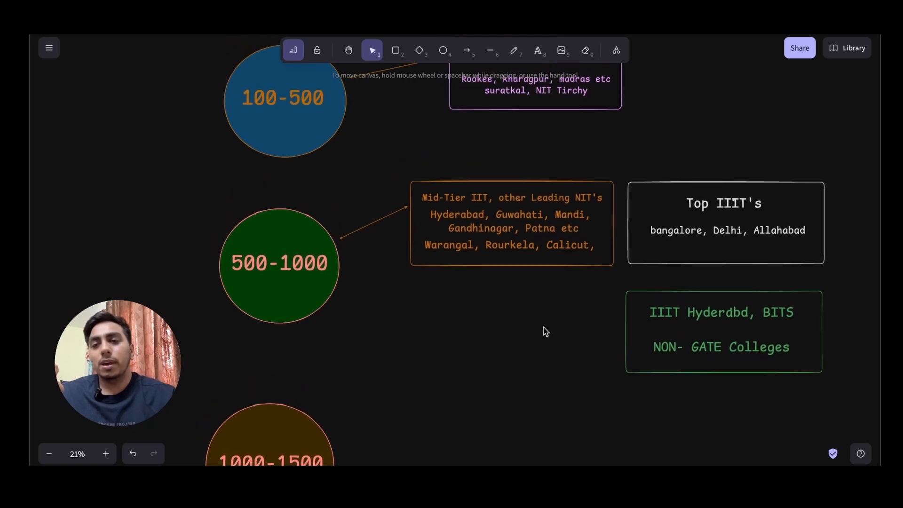
- Select the 1000-1500 circle and start an arrow out from it toward the IIIT box copies
{"action": "scroll", "scroll_direction": "down", "scroll_amount": 3}
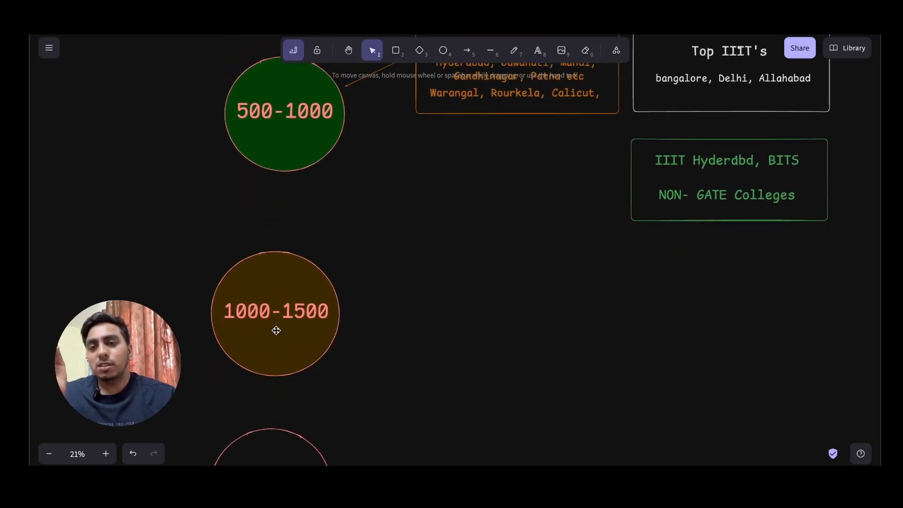
{"action": "left_click", "coordinate": [276, 311]}
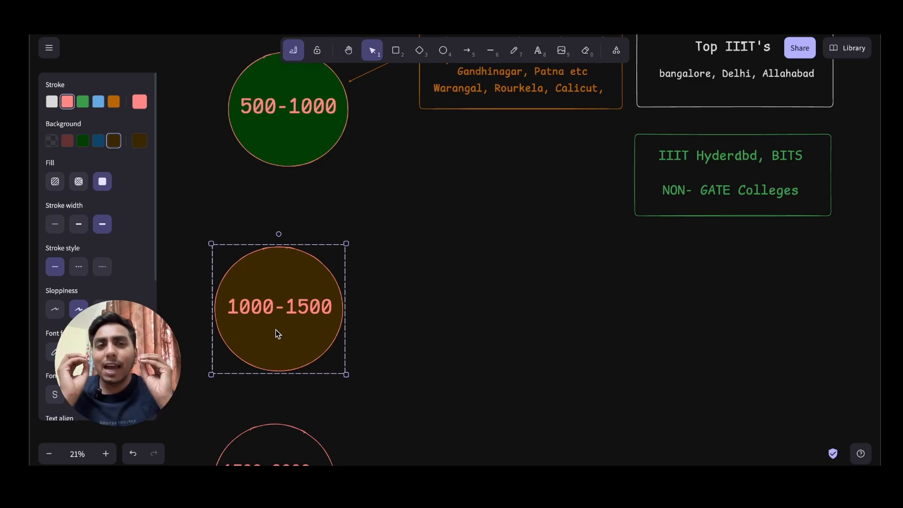
{"action": "mouse_move", "coordinate": [340, 309]}
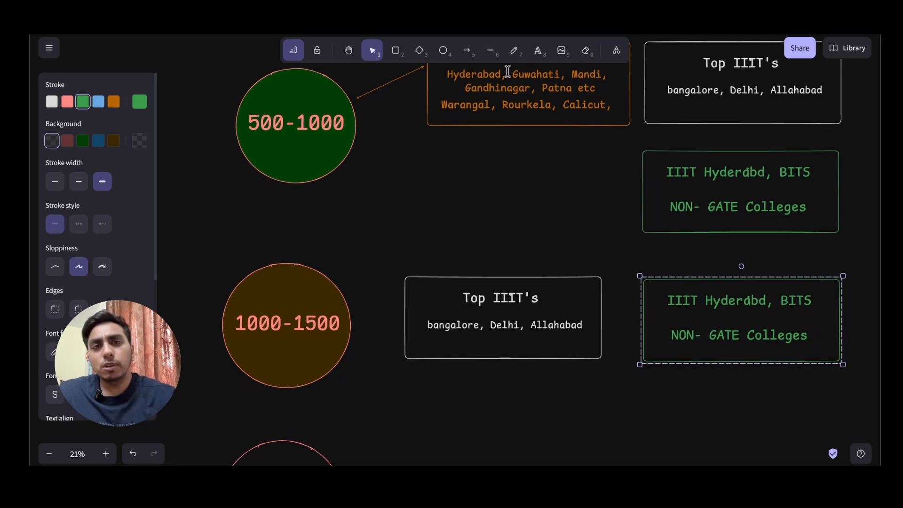
{"action": "left_click", "coordinate": [466, 50]}
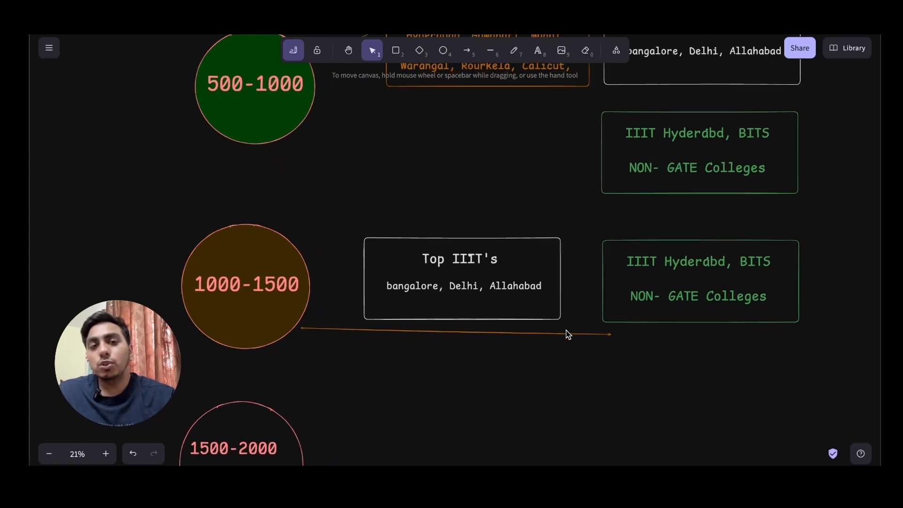
{"action": "scroll", "scroll_direction": "down", "scroll_amount": 3}
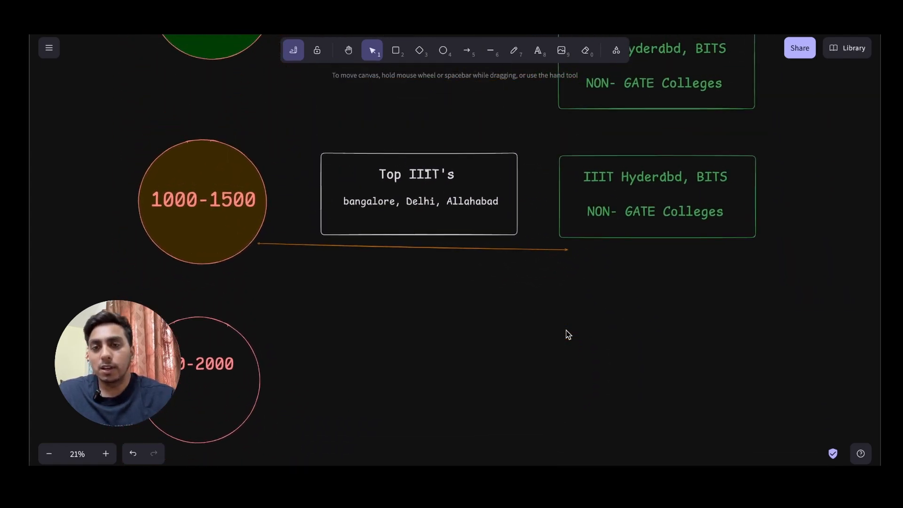
{"action": "scroll", "scroll_direction": "down", "scroll_amount": 3}
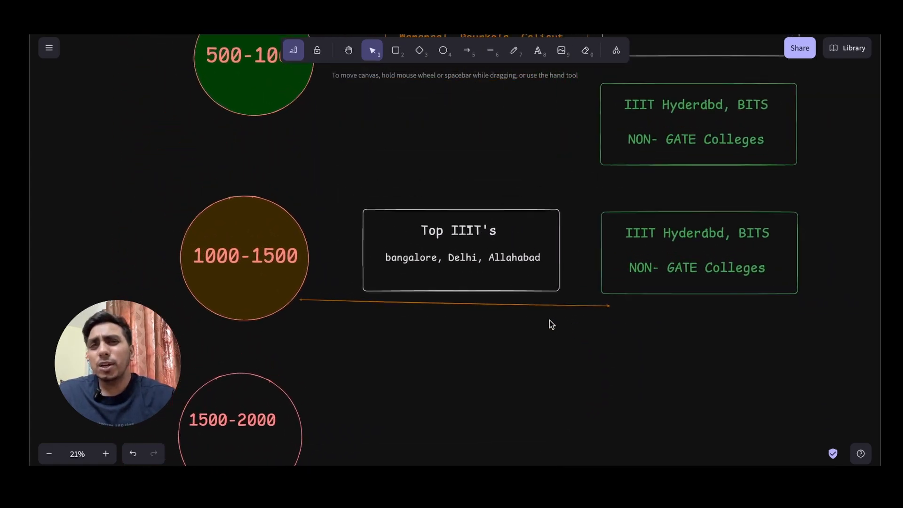
{"action": "mouse_move", "coordinate": [527, 262]}
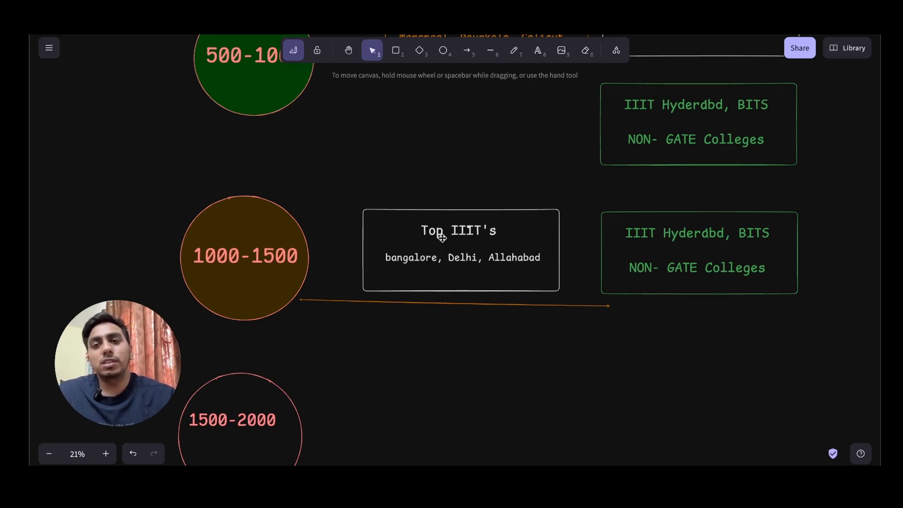
{"action": "mouse_move", "coordinate": [236, 255]}
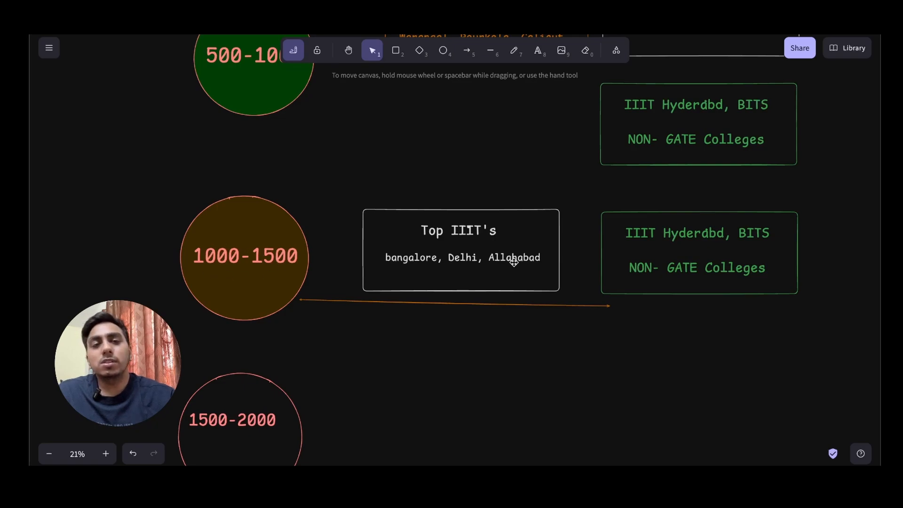
{"action": "mouse_move", "coordinate": [615, 261]}
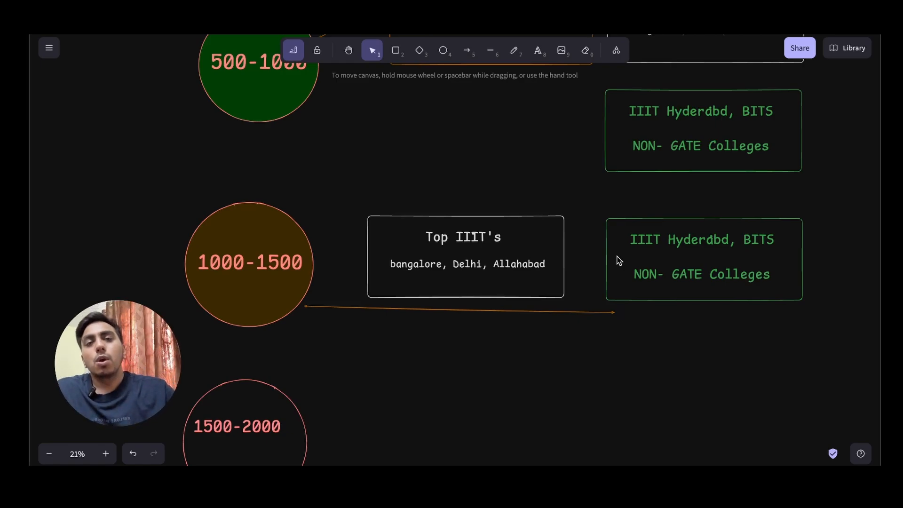
{"action": "scroll", "scroll_direction": "down", "scroll_amount": 3}
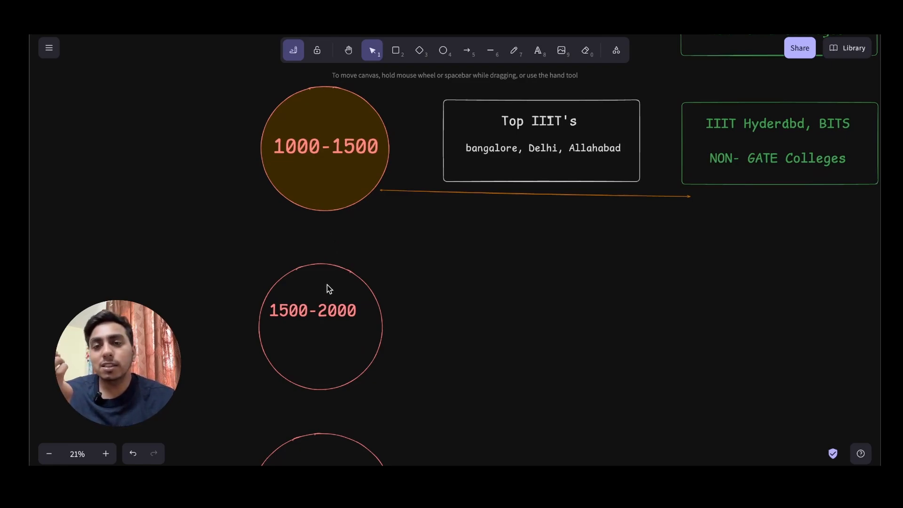
- Copy the Top IIIT's box and move the copy beside the 1500-2000 circle
{"action": "left_click", "coordinate": [320, 322]}
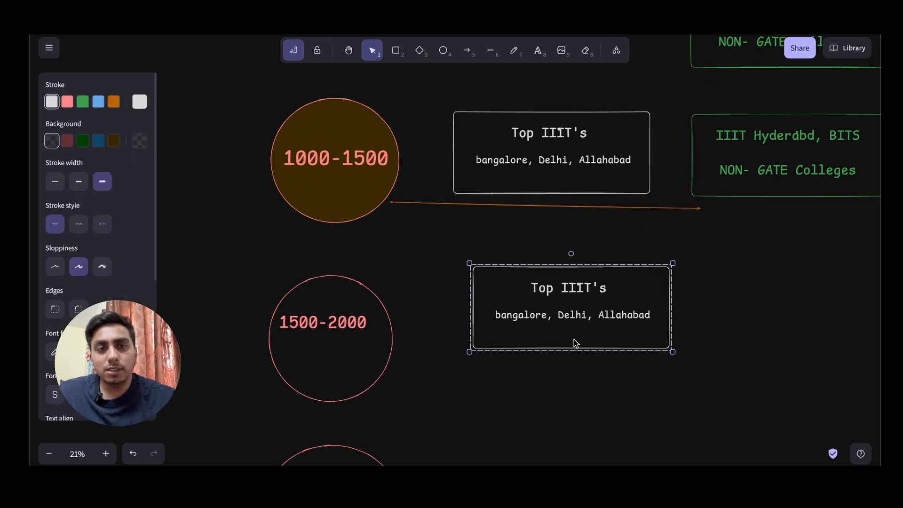
{"action": "left_click_drag", "start_coordinate": [571, 306], "coordinate": [538, 316]}
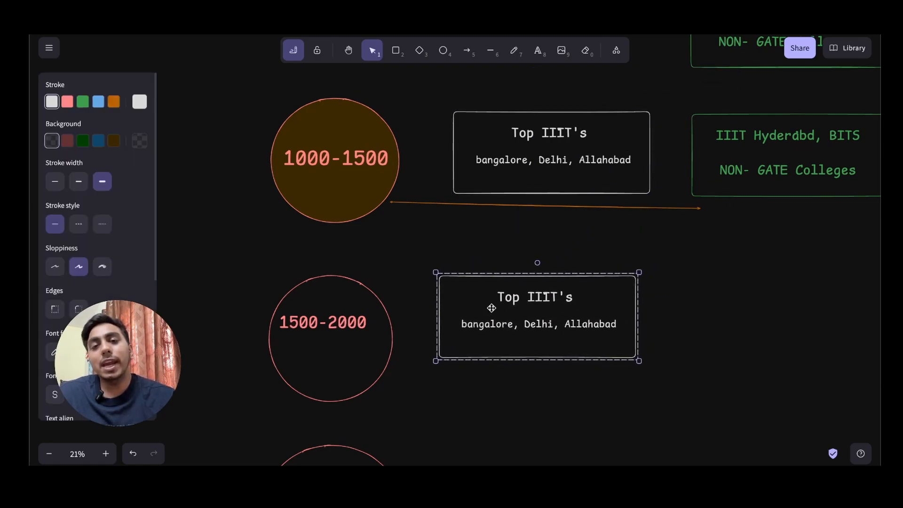
{"action": "mouse_move", "coordinate": [406, 306]}
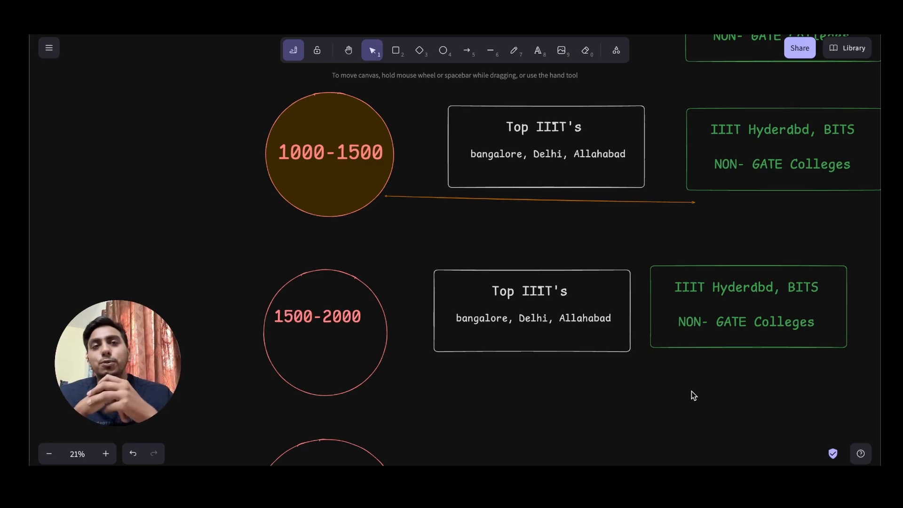
{"action": "mouse_move", "coordinate": [305, 261]}
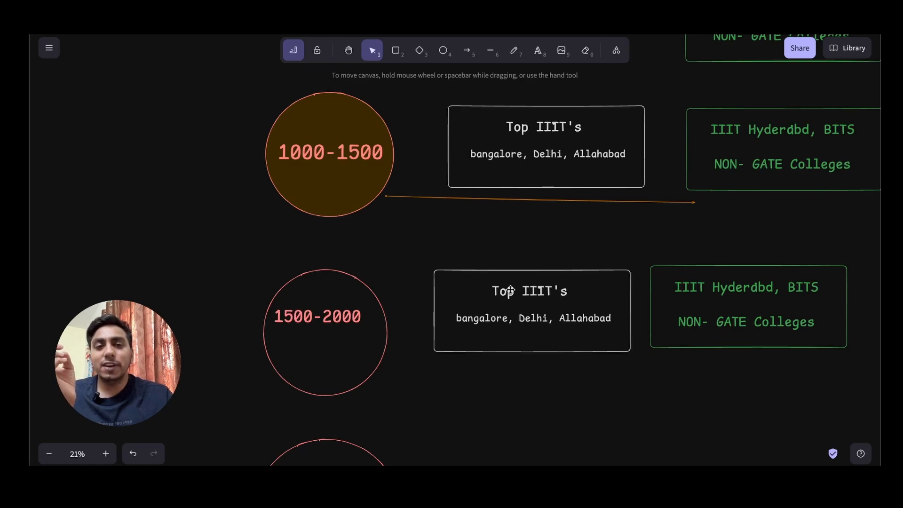
{"action": "mouse_move", "coordinate": [483, 227]}
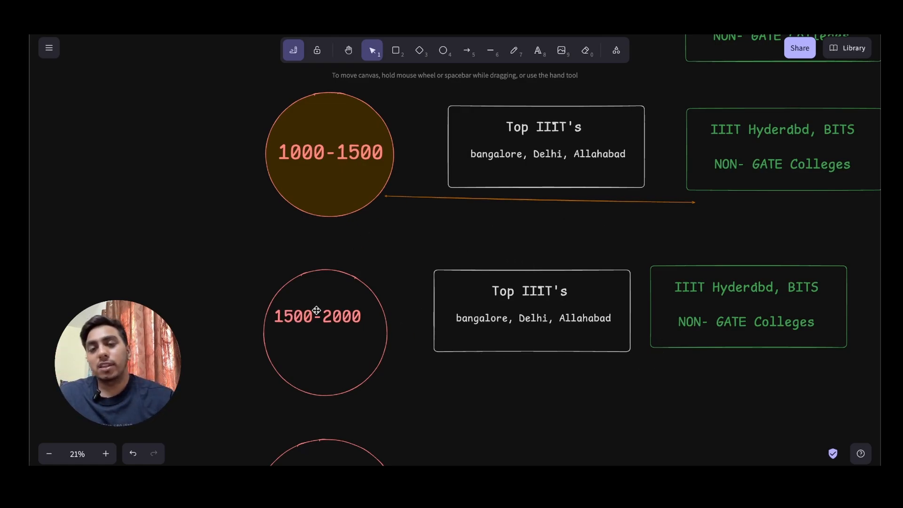
{"action": "mouse_move", "coordinate": [351, 310]}
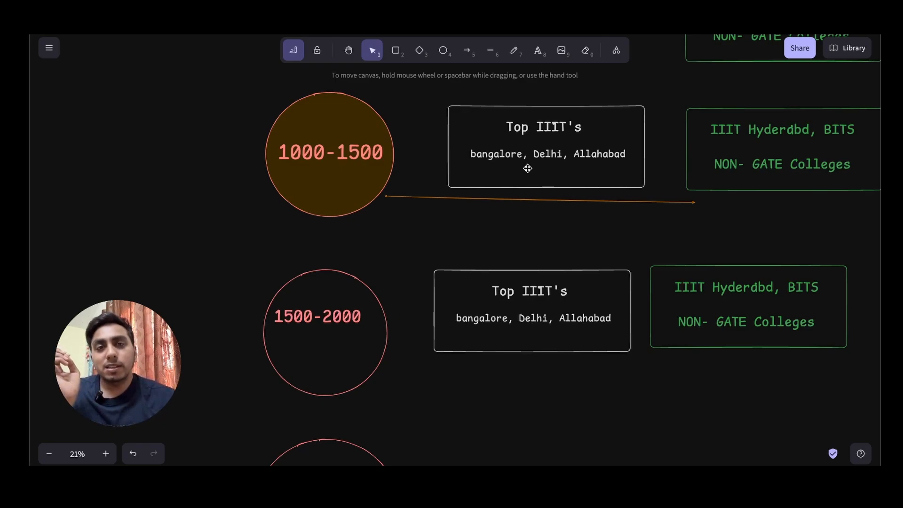
- Draw a straight line from the 1500-2000 circle out beneath its IIIT boxes, then select the circle
{"action": "left_click", "coordinate": [490, 50]}
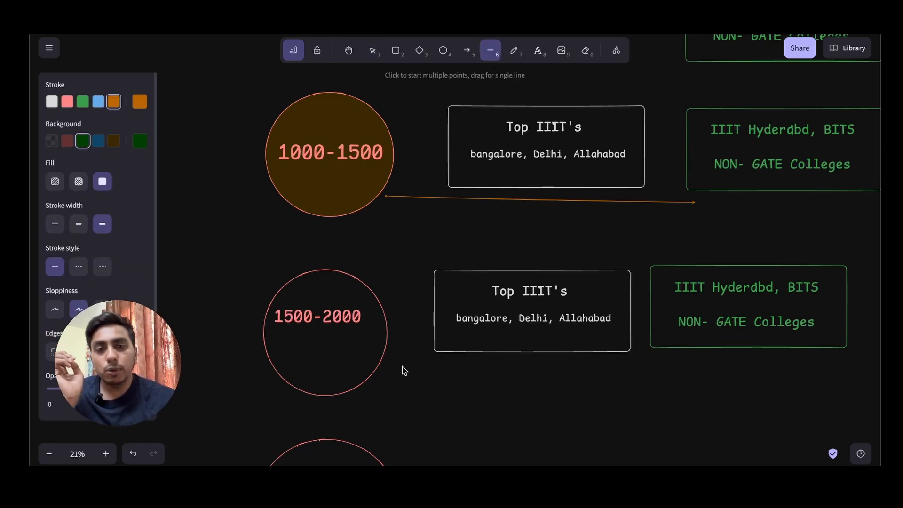
{"action": "left_click_drag", "start_coordinate": [403, 370], "coordinate": [668, 355]}
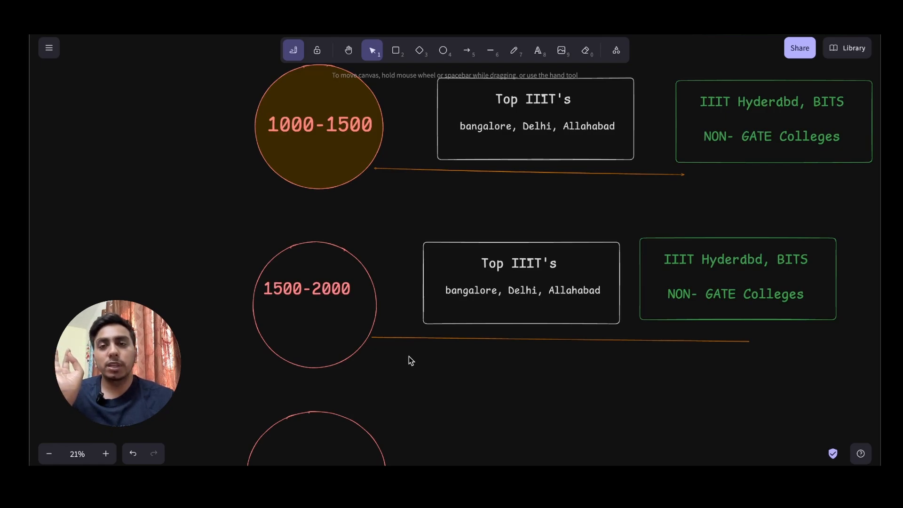
{"action": "left_click", "coordinate": [314, 288]}
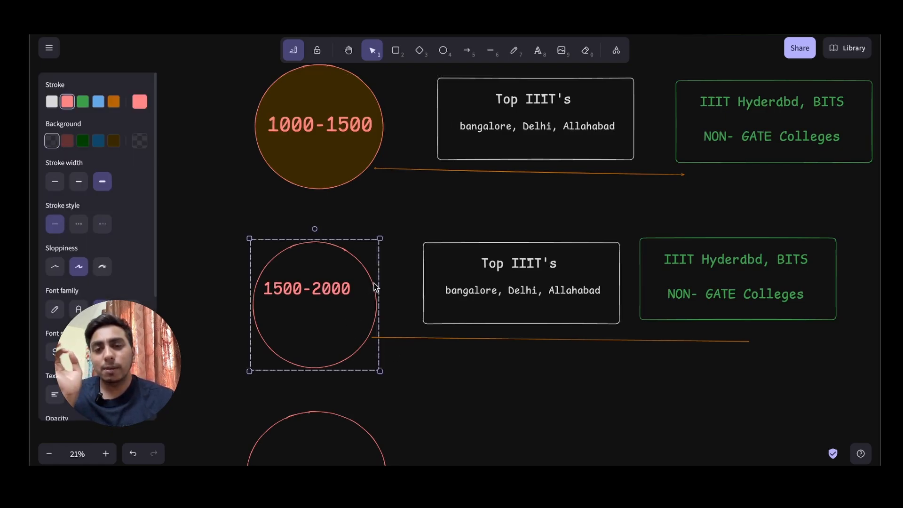
{"action": "left_click", "coordinate": [98, 140]}
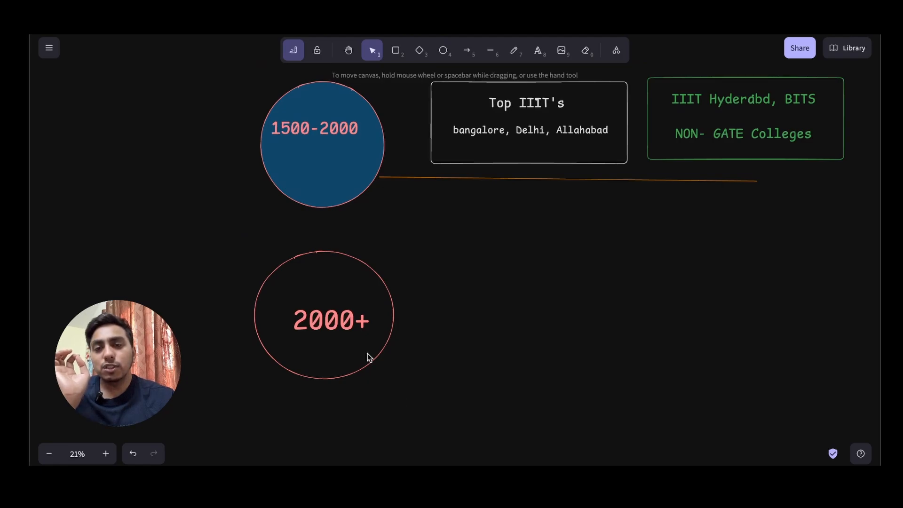
- Fill the 2000+ circle with solid dark blue to match the other rank circles
{"action": "left_click", "coordinate": [323, 315]}
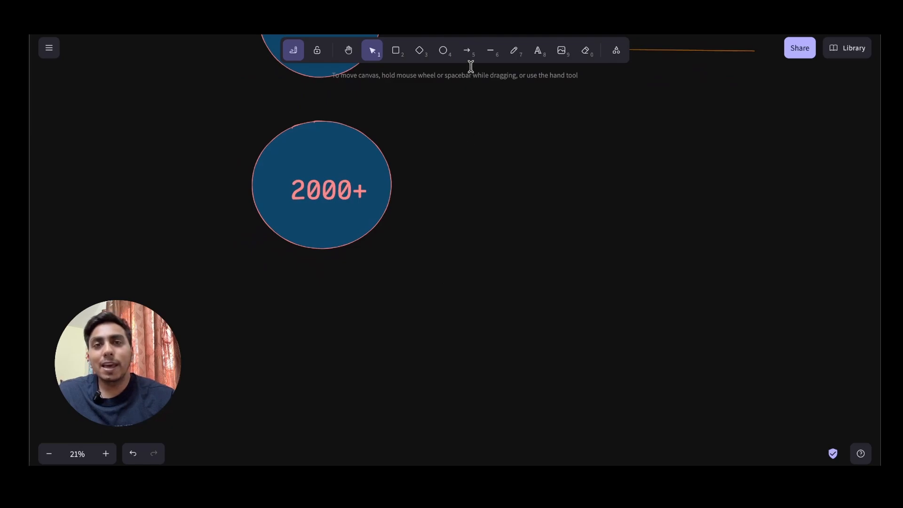
- Draw an arrow out of the 2000+ circle toward the Qualify Cutoff branch
{"action": "left_click", "coordinate": [467, 50]}
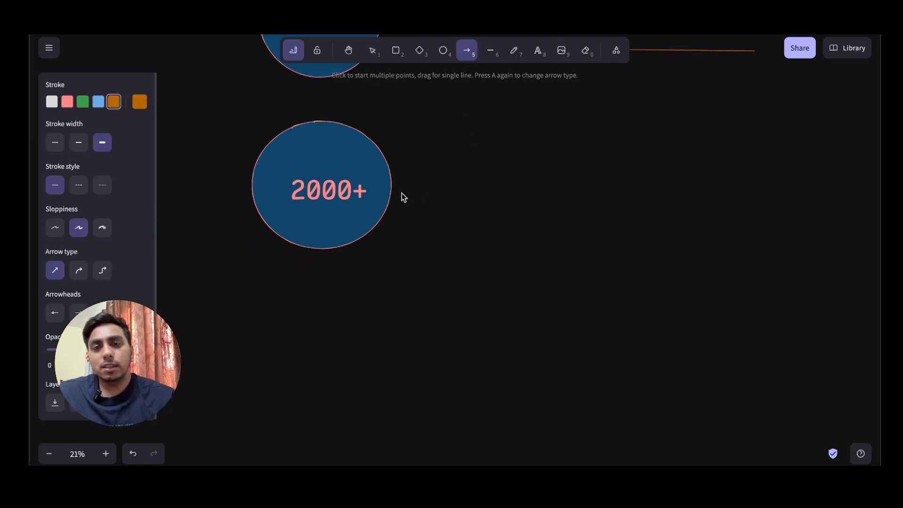
{"action": "left_click_drag", "start_coordinate": [397, 198], "coordinate": [532, 240]}
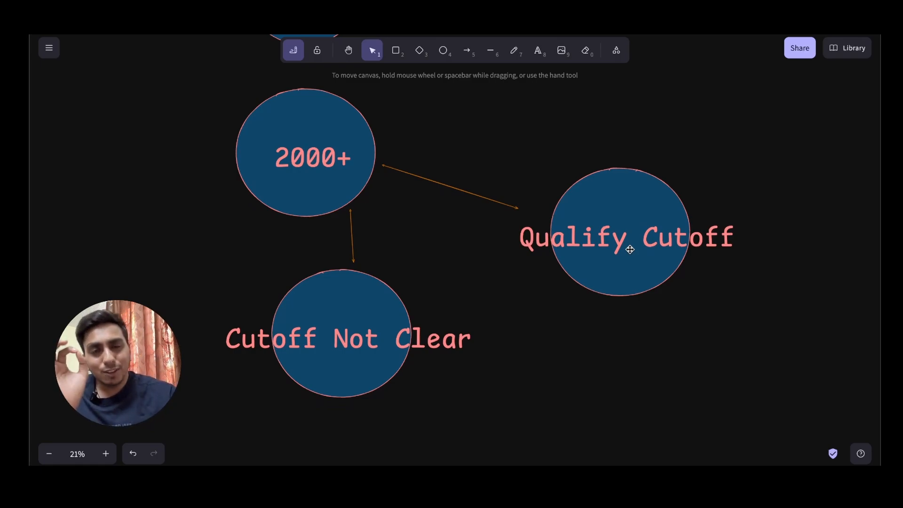
{"action": "mouse_move", "coordinate": [540, 121]}
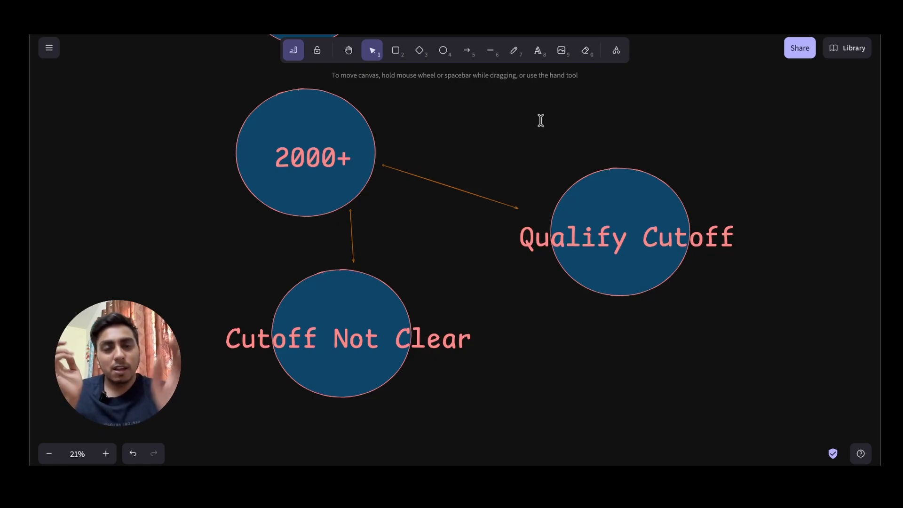
- Add a small dark-blue circle and position it just below the Cutoff Not Clear circle
{"action": "left_click", "coordinate": [444, 50]}
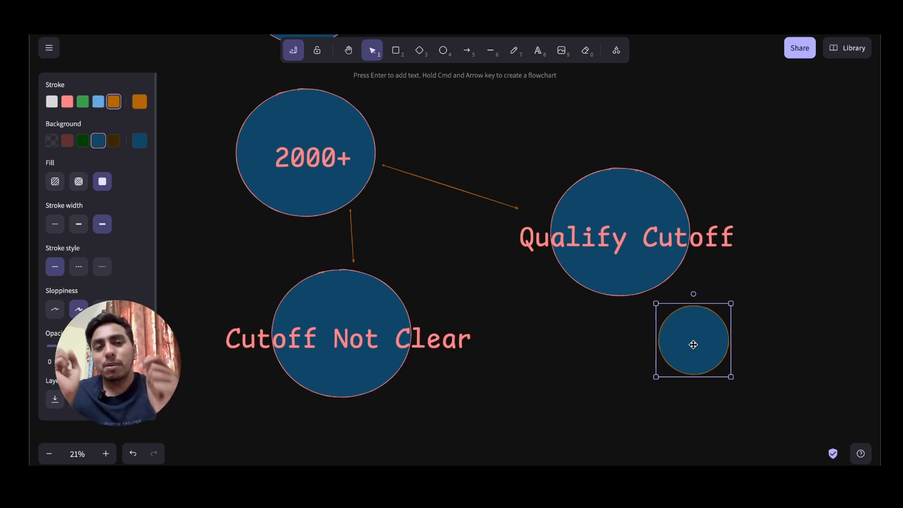
{"action": "left_click_drag", "start_coordinate": [693, 339], "coordinate": [703, 178]}
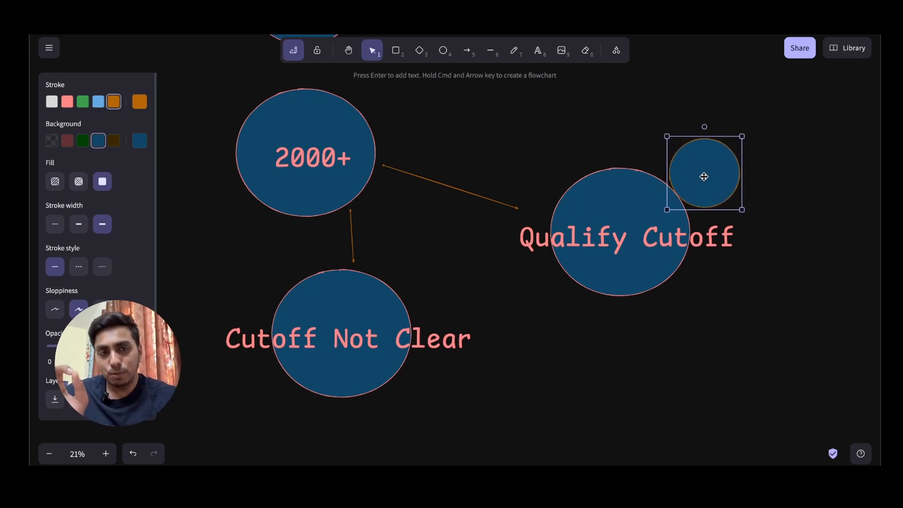
{"action": "left_click_drag", "start_coordinate": [704, 176], "coordinate": [738, 312]}
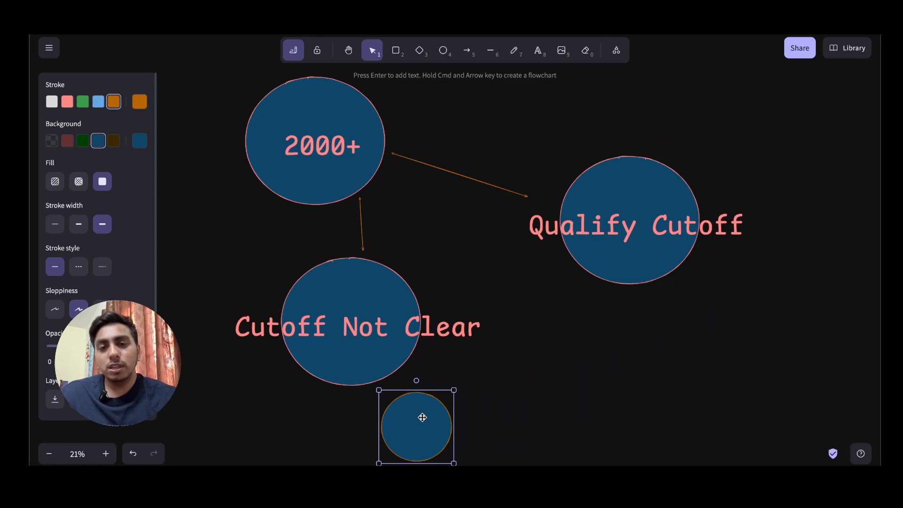
{"action": "scroll", "scroll_direction": "down", "scroll_amount": 3}
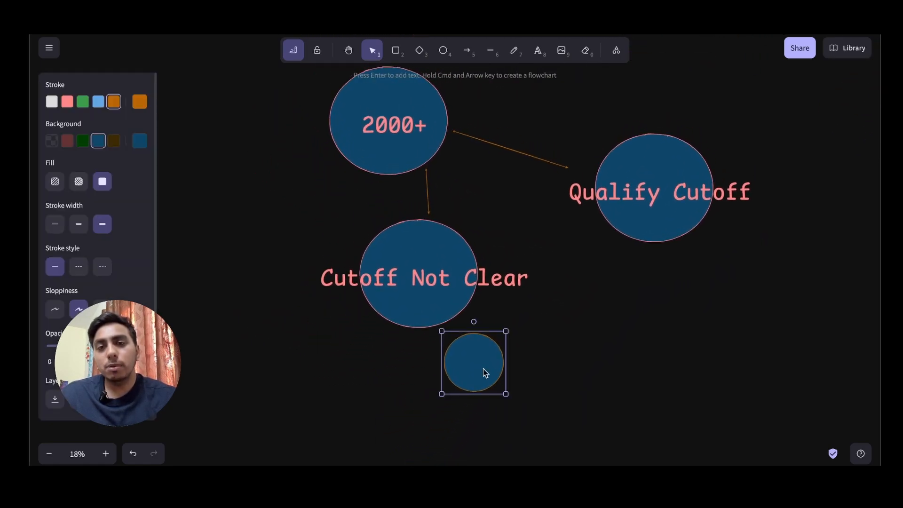
{"action": "left_click_drag", "start_coordinate": [473, 361], "coordinate": [376, 307]}
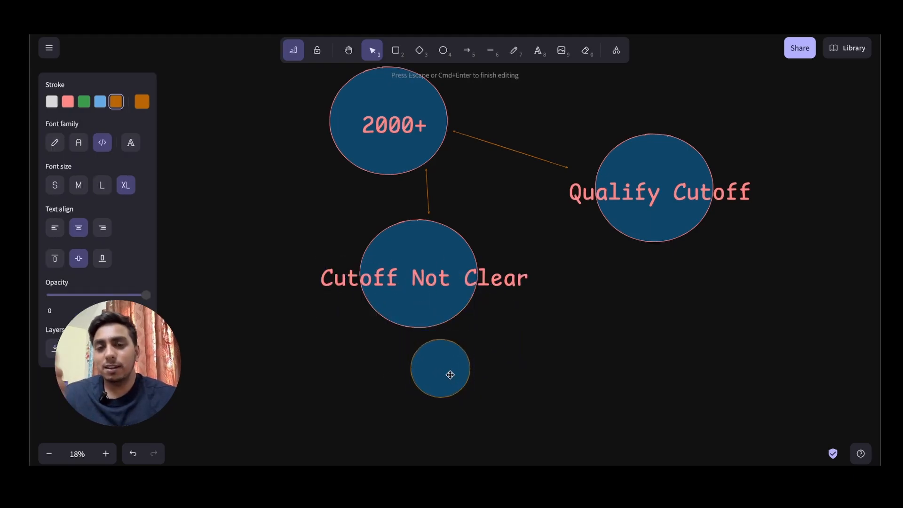
{"action": "left_click", "coordinate": [440, 369]}
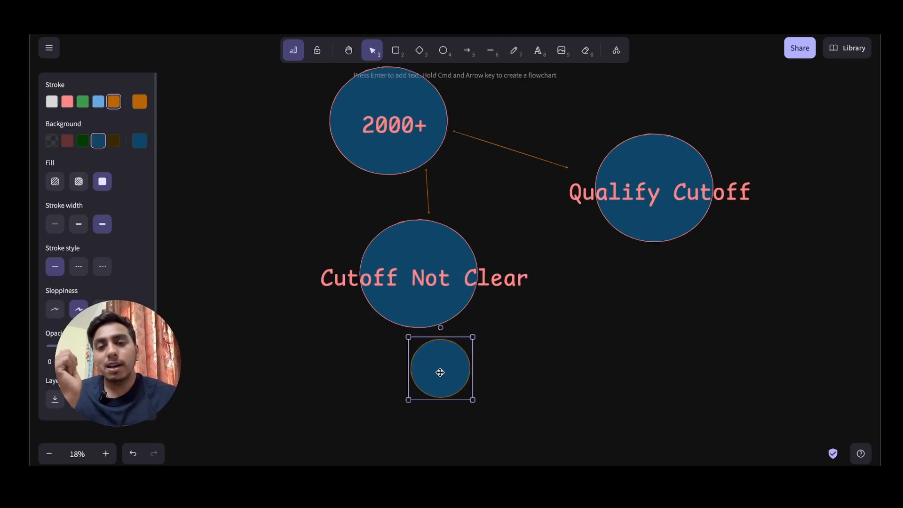
{"action": "left_click_drag", "start_coordinate": [441, 372], "coordinate": [506, 343]}
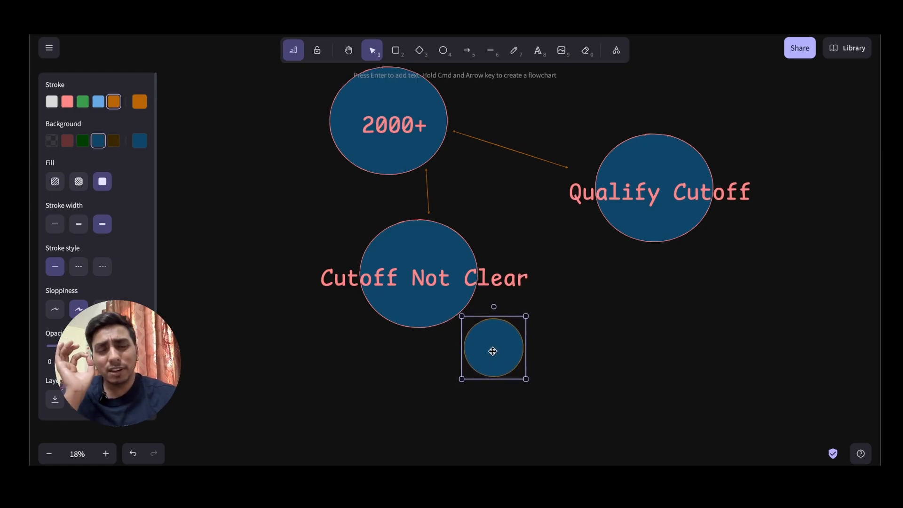
{"action": "left_click_drag", "start_coordinate": [494, 347], "coordinate": [474, 214]}
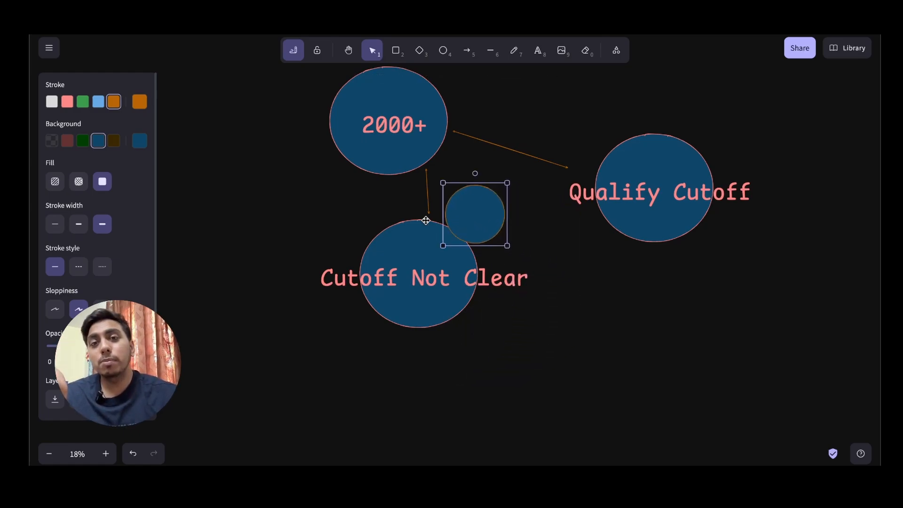
{"action": "left_click_drag", "start_coordinate": [475, 215], "coordinate": [432, 340]}
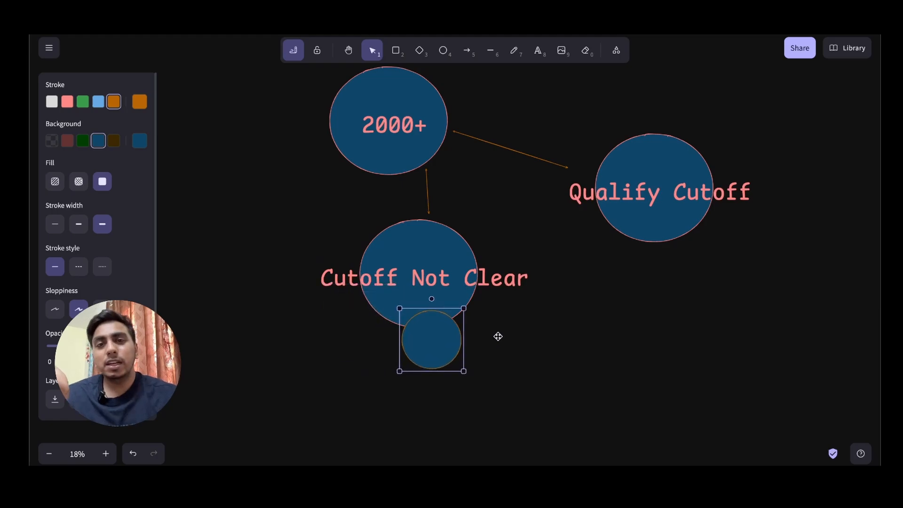
{"action": "left_click_drag", "start_coordinate": [432, 340], "coordinate": [436, 323]}
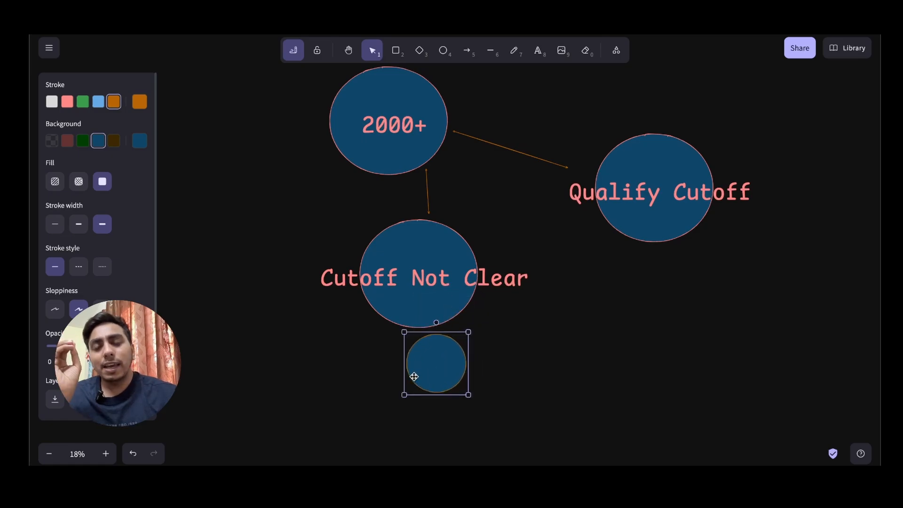
- Fill the small circle dark red and duplicate it with Alt-drag
{"action": "left_click", "coordinate": [66, 140]}
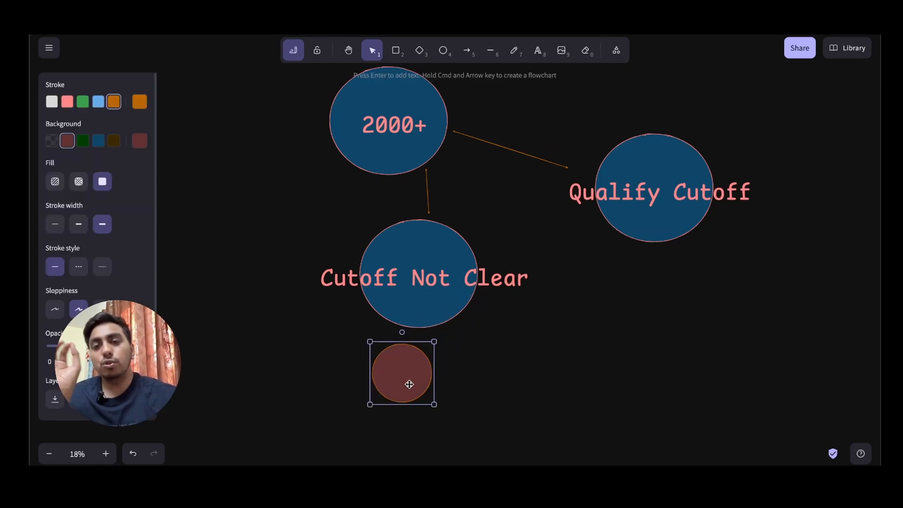
{"action": "left_click_drag", "start_coordinate": [409, 385], "coordinate": [424, 381]}
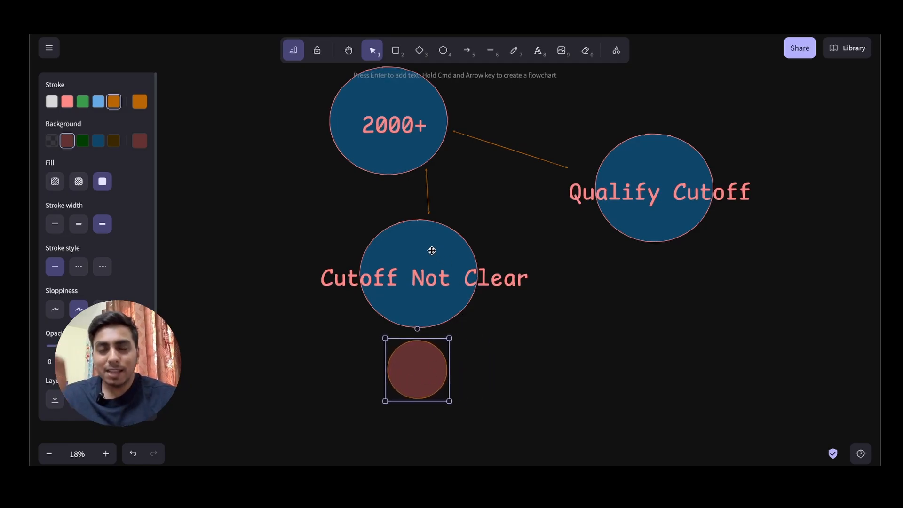
{"action": "mouse_move", "coordinate": [410, 356]}
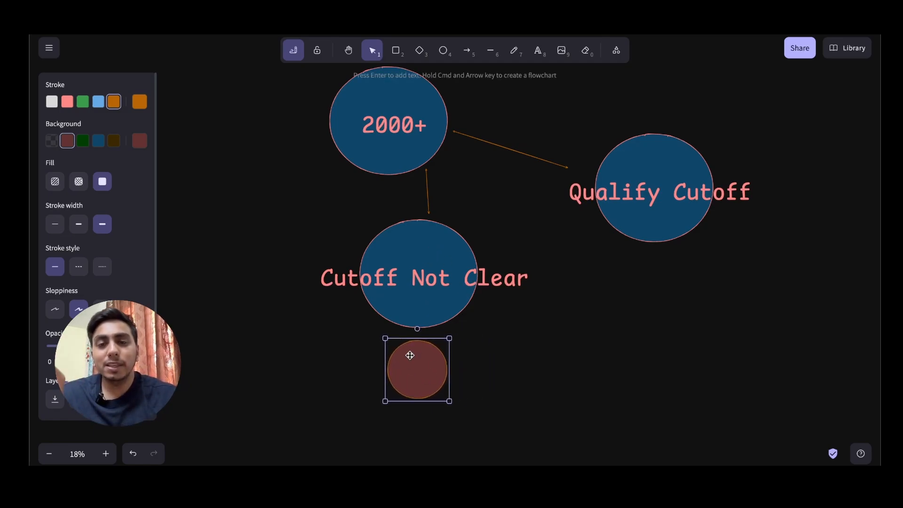
{"action": "mouse_move", "coordinate": [489, 400]}
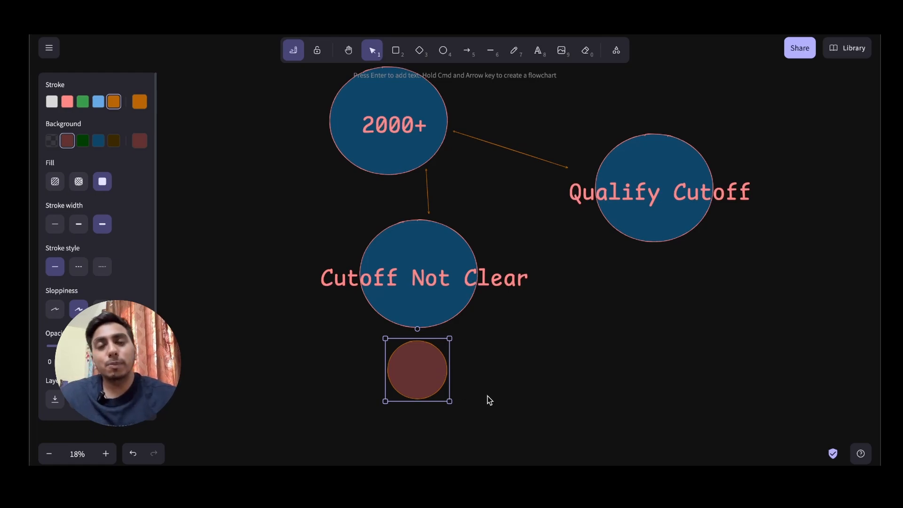
{"action": "left_click_drag", "start_coordinate": [416, 370], "coordinate": [448, 370]}
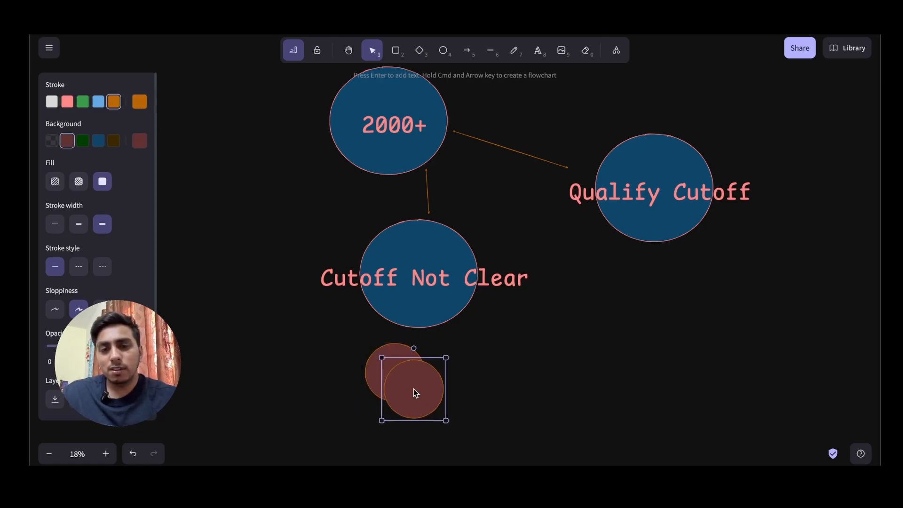
- Position the copied dark-red circle beside the Cutoff Not Clear circle
{"action": "left_click_drag", "start_coordinate": [412, 385], "coordinate": [513, 374]}
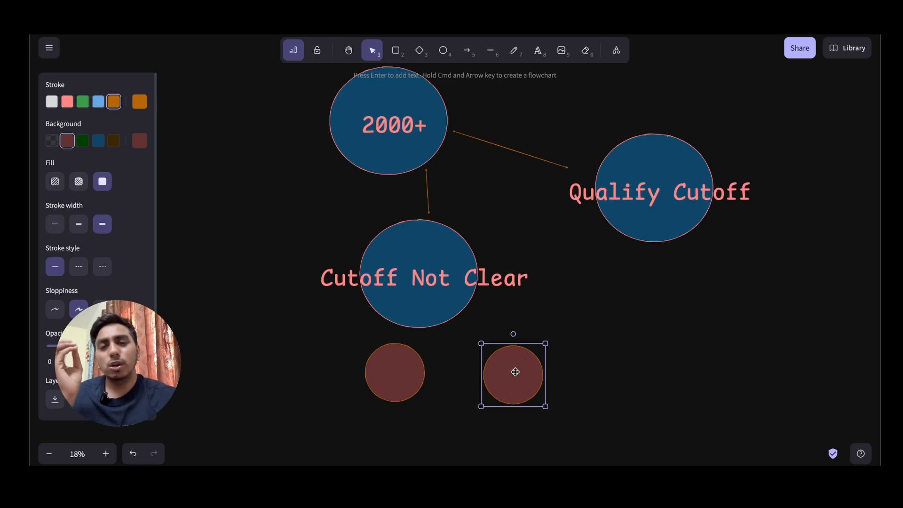
{"action": "left_click_drag", "start_coordinate": [514, 371], "coordinate": [512, 322]}
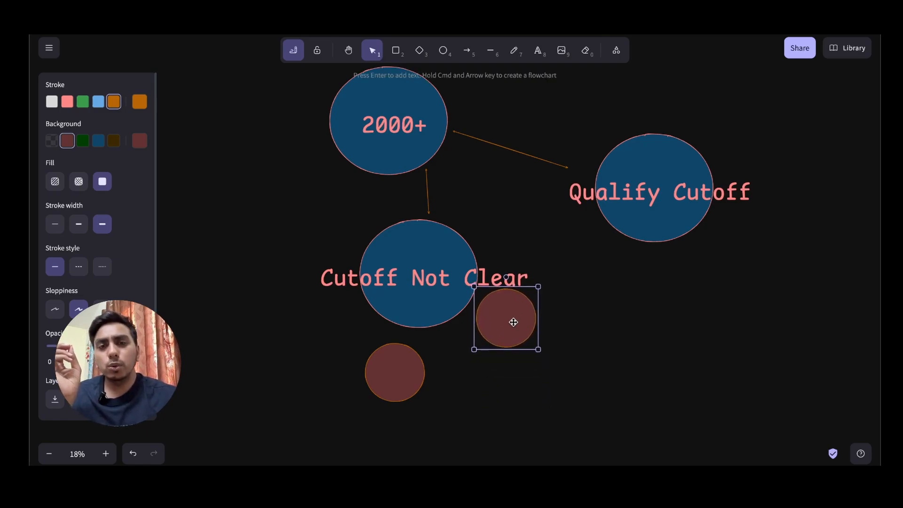
{"action": "left_click_drag", "start_coordinate": [513, 321], "coordinate": [387, 284]}
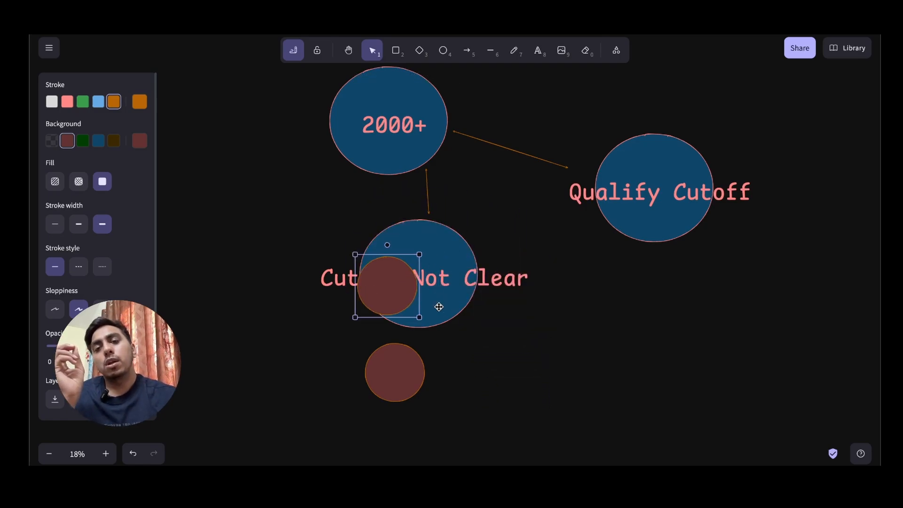
{"action": "left_click_drag", "start_coordinate": [386, 287], "coordinate": [511, 342]}
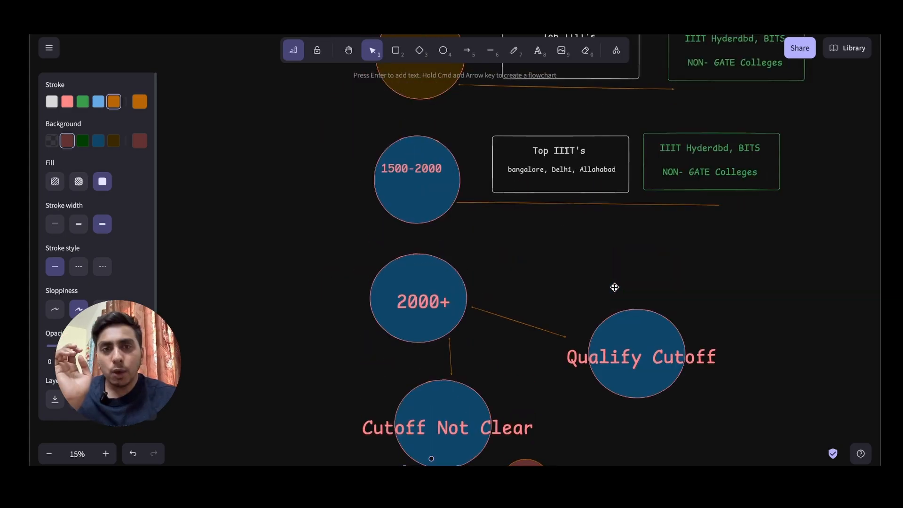
{"action": "scroll", "scroll_direction": "down", "scroll_amount": 3}
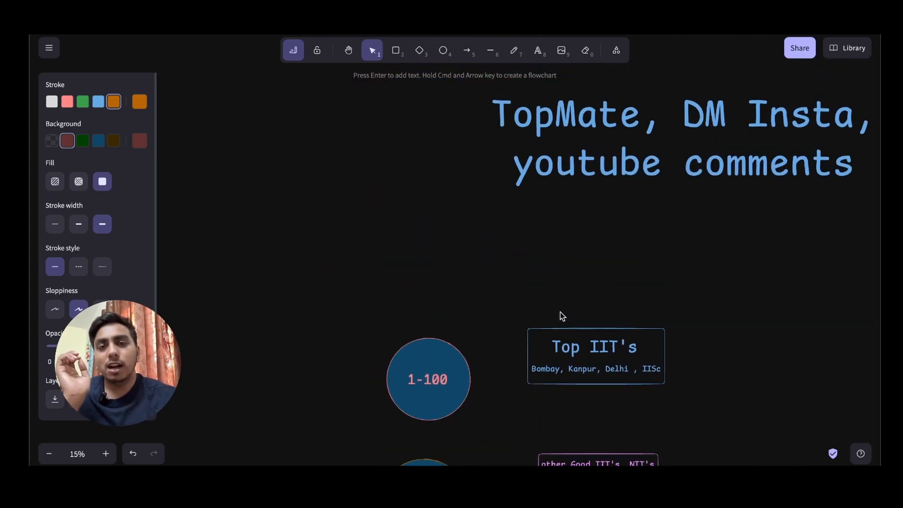
{"action": "scroll", "scroll_direction": "down", "scroll_amount": 3}
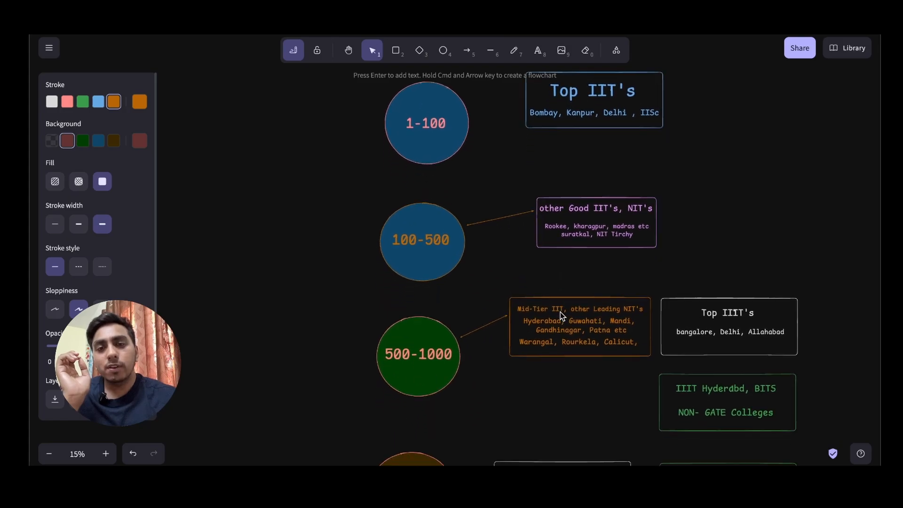
{"action": "scroll", "scroll_direction": "down", "scroll_amount": 3}
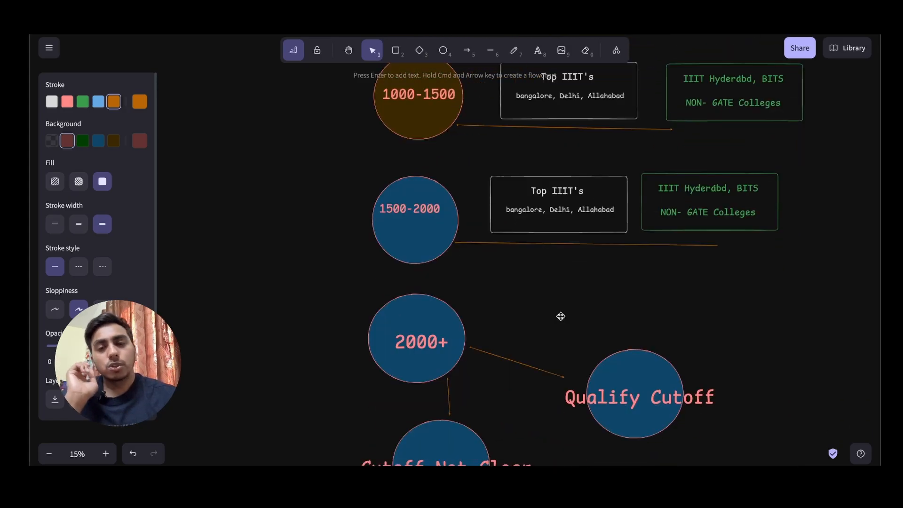
{"action": "scroll", "scroll_direction": "down", "scroll_amount": 3}
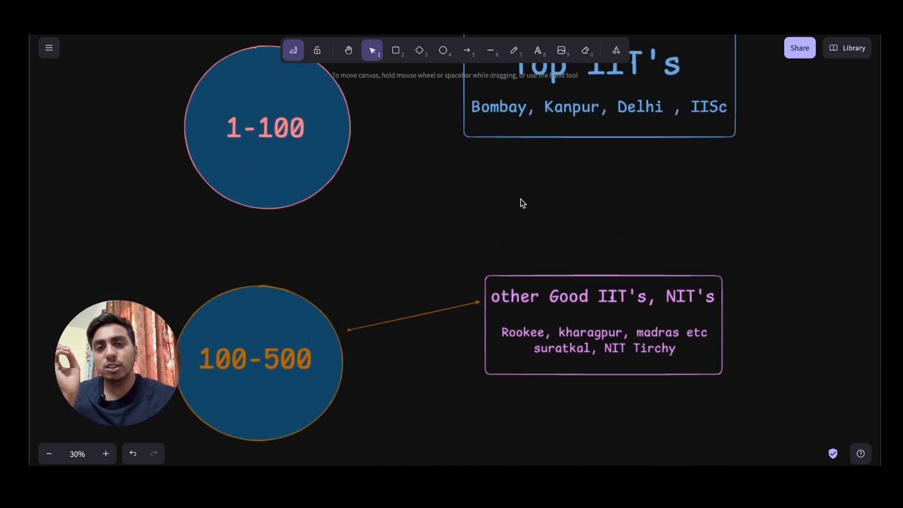
{"action": "scroll", "scroll_direction": "down", "scroll_amount": 3}
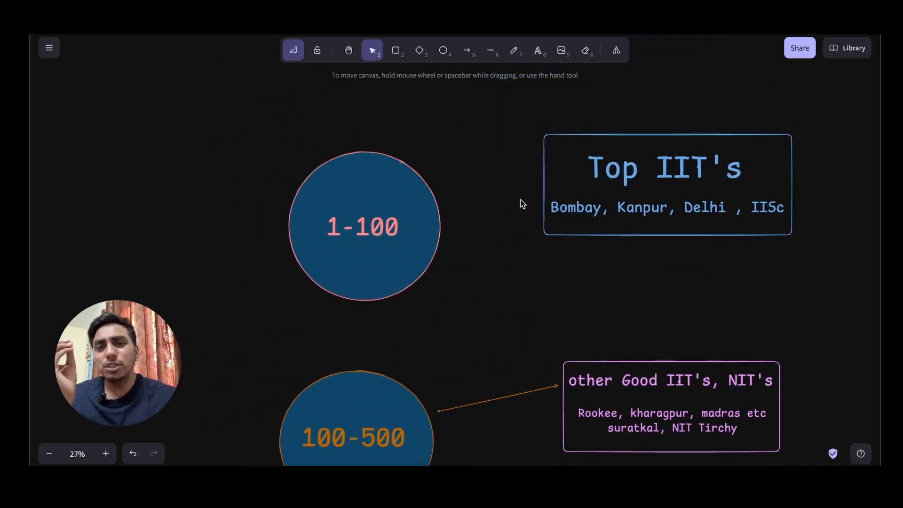
{"action": "scroll", "scroll_direction": "down", "scroll_amount": 3}
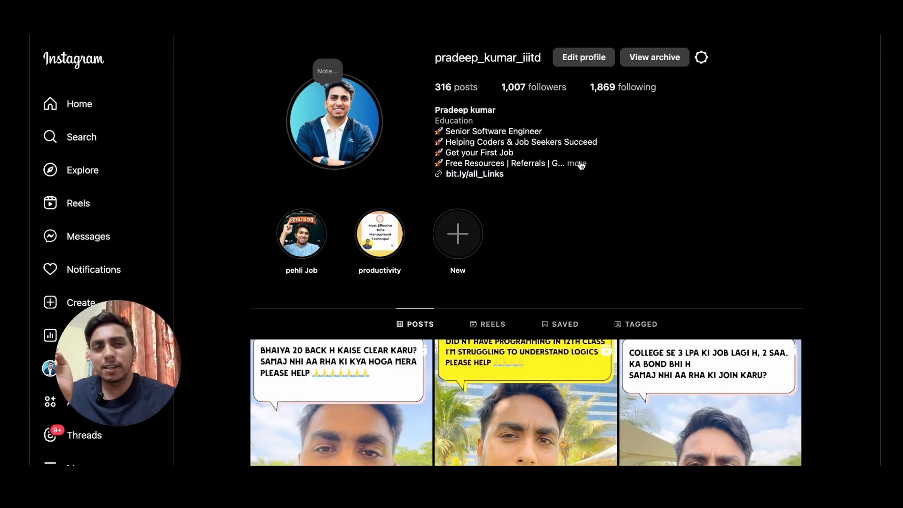
- Scroll the Instagram profile slightly to reveal the bio and story highlights
{"action": "scroll", "scroll_direction": "down", "scroll_amount": 3}
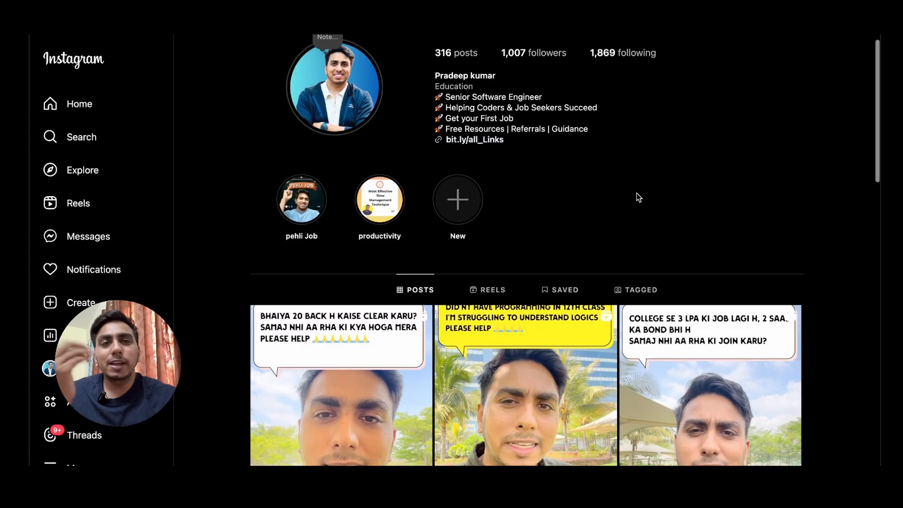